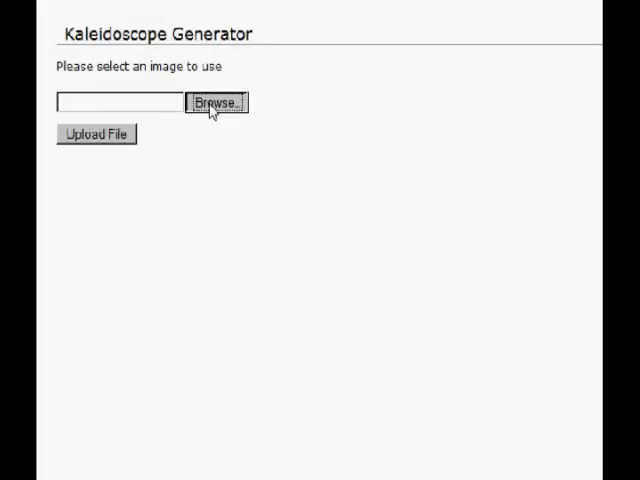
# Step: Select 1-colorful-flowers-background.jpg in the file picker as the source photo
pyautogui.click(216, 102)
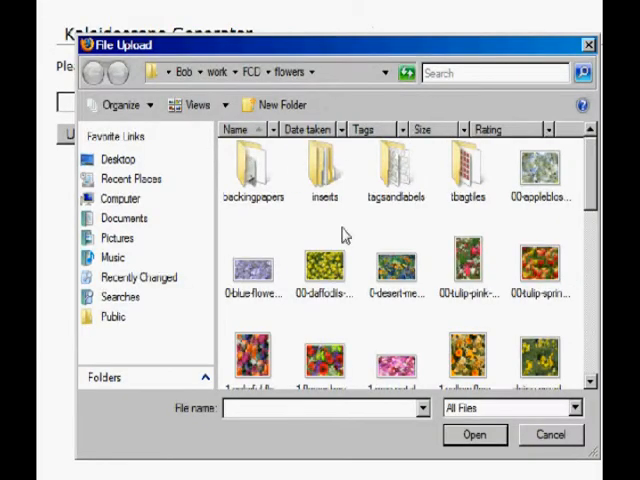
pyautogui.moveTo(250, 360)
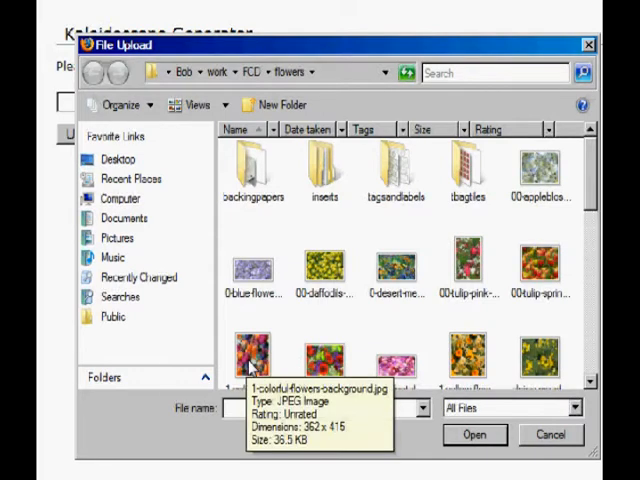
pyautogui.click(252, 356)
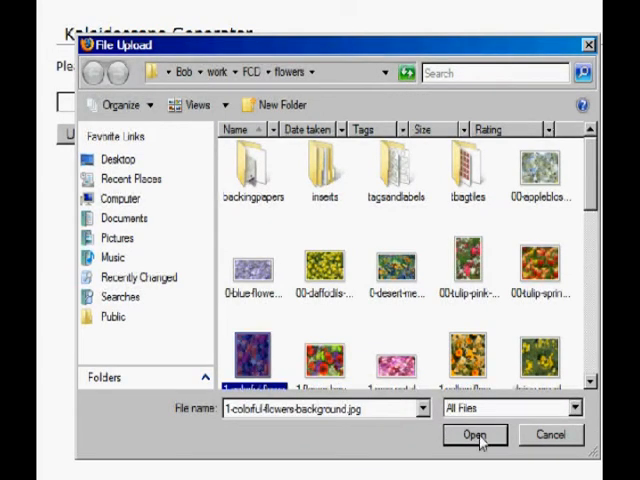
pyautogui.click(474, 434)
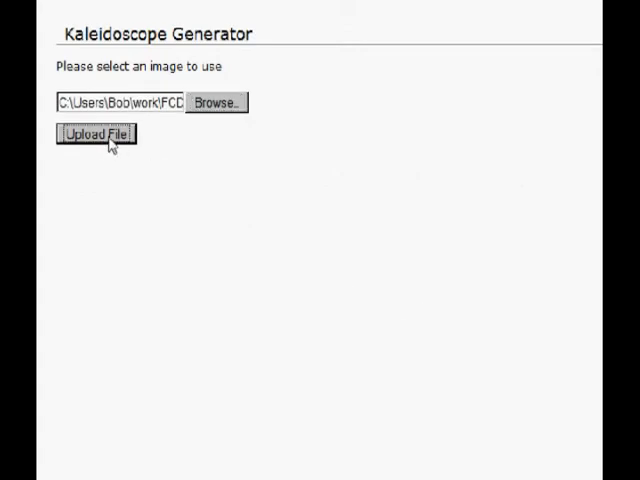
# Step: Upload the flower photo and nudge it so orange lilies spread across the 8-sector tile
pyautogui.click(96, 132)
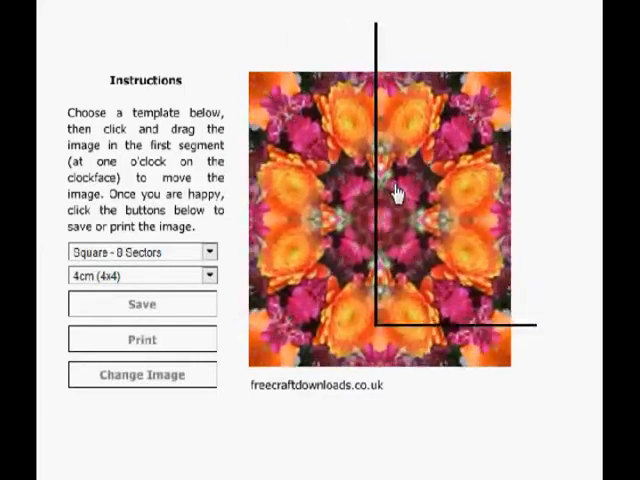
pyautogui.moveTo(396, 190); pyautogui.dragTo(376, 224)
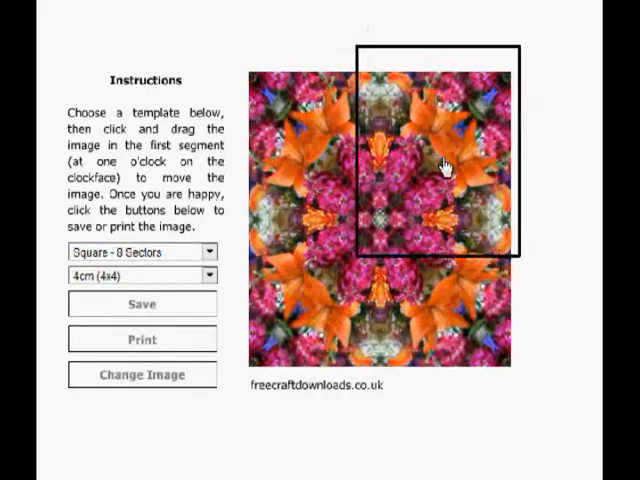
# Step: Drag the photo within the first sector until large orange lilies ring a pink centre
pyautogui.moveTo(444, 164); pyautogui.dragTo(412, 152)
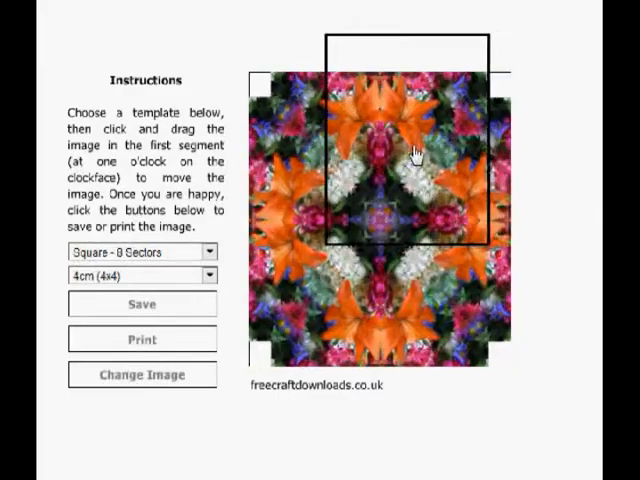
pyautogui.moveTo(410, 150); pyautogui.dragTo(448, 156)
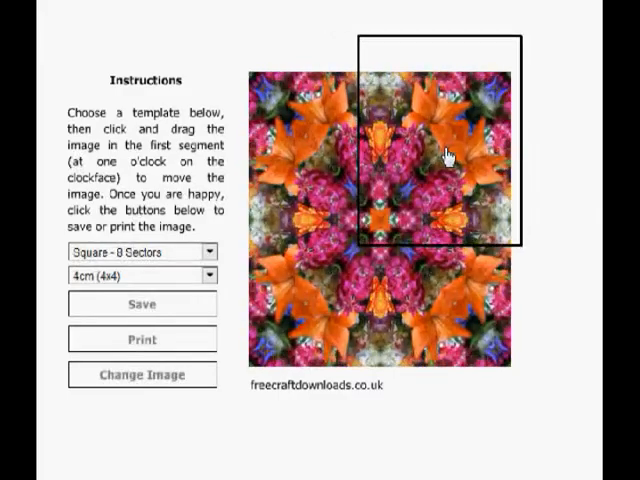
pyautogui.moveTo(448, 156); pyautogui.dragTo(364, 168)
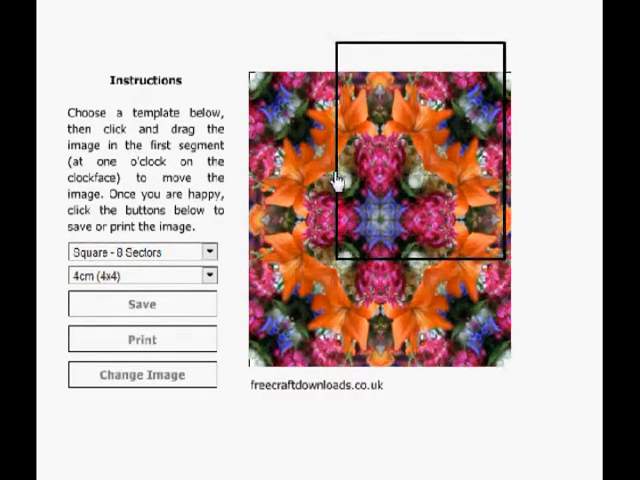
pyautogui.moveTo(340, 176); pyautogui.dragTo(420, 140)
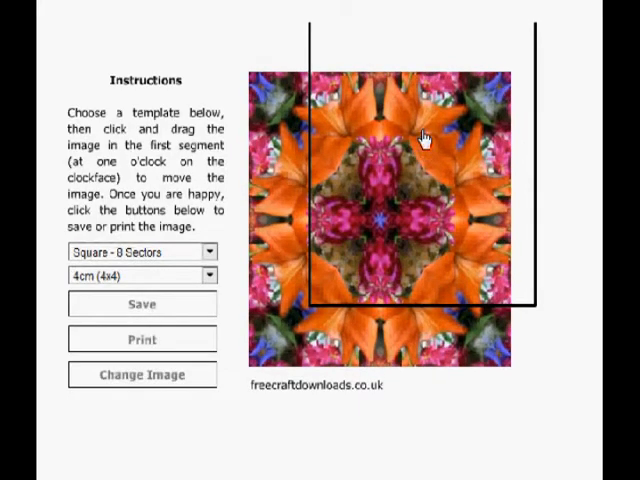
pyautogui.moveTo(424, 136); pyautogui.dragTo(436, 178)
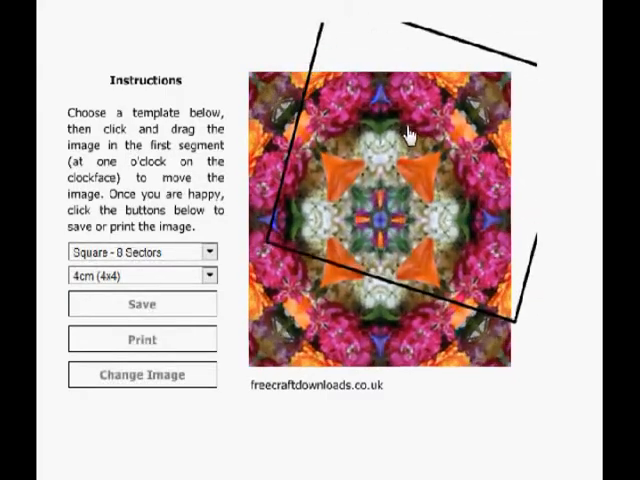
# Step: Rotate the photo so orange petals fill the middle of the tile
pyautogui.moveTo(410, 136); pyautogui.dragTo(390, 150)
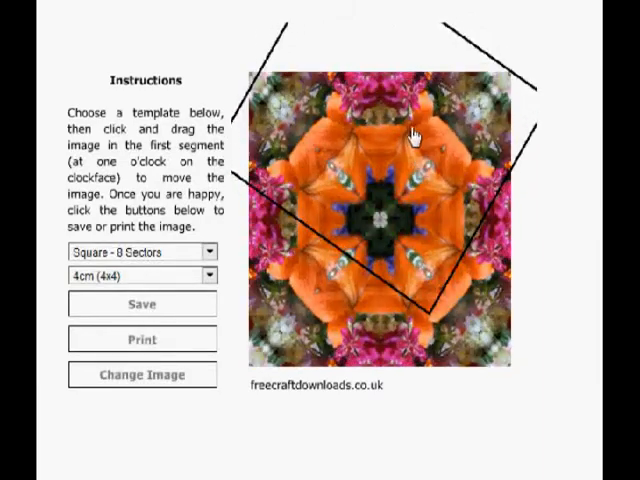
pyautogui.moveTo(416, 136); pyautogui.dragTo(424, 128)
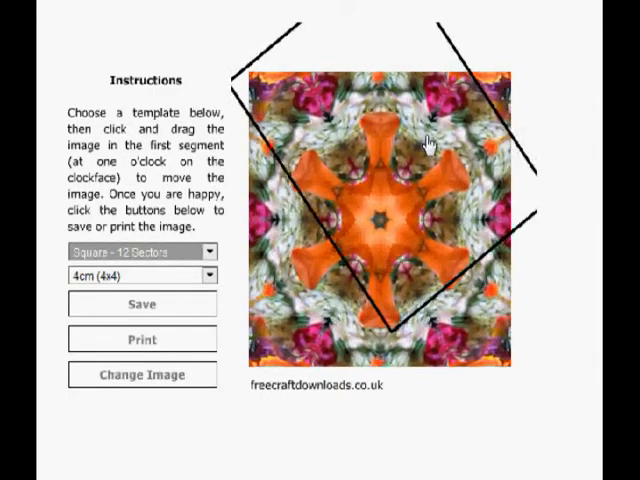
# Step: Reposition the photo in the 12-sector square tile to form an orange star around a pink centre
pyautogui.moveTo(430, 138); pyautogui.dragTo(456, 152)
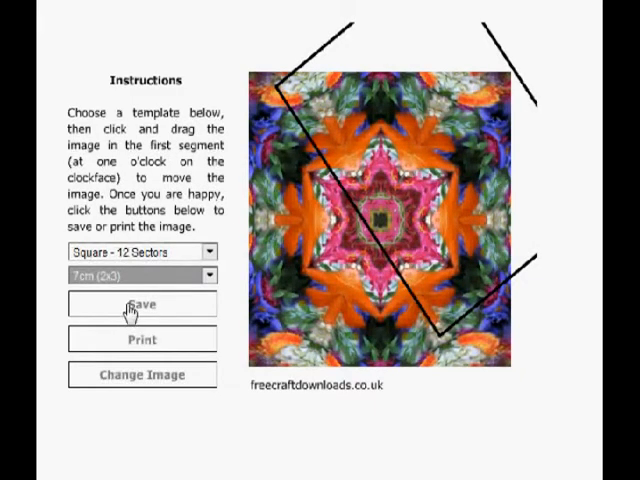
# Step: Download the finished design as kaleidoscope.jpg via Save File
pyautogui.click(140, 304)
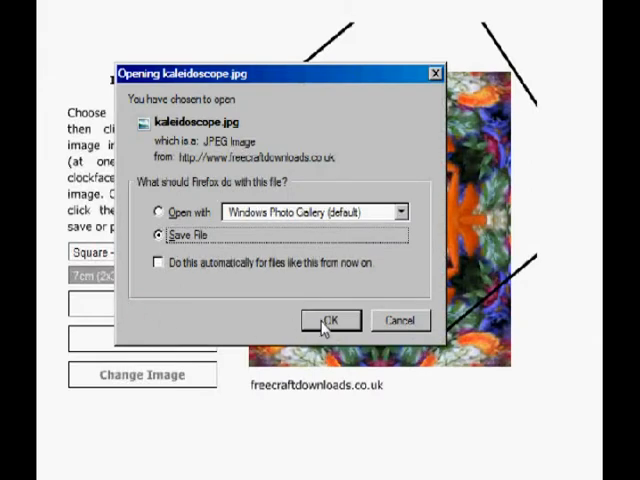
pyautogui.click(332, 320)
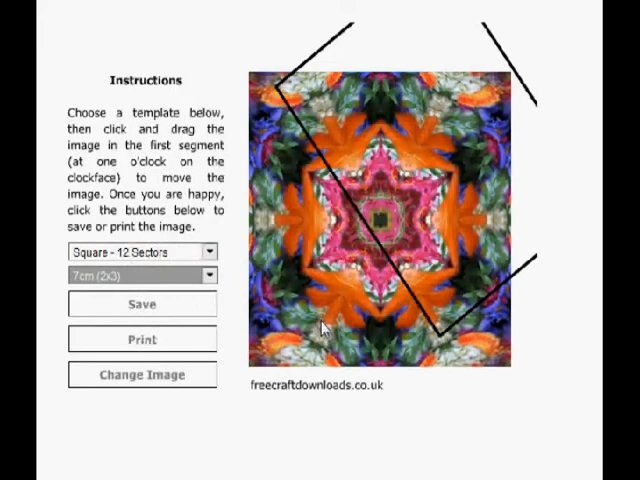